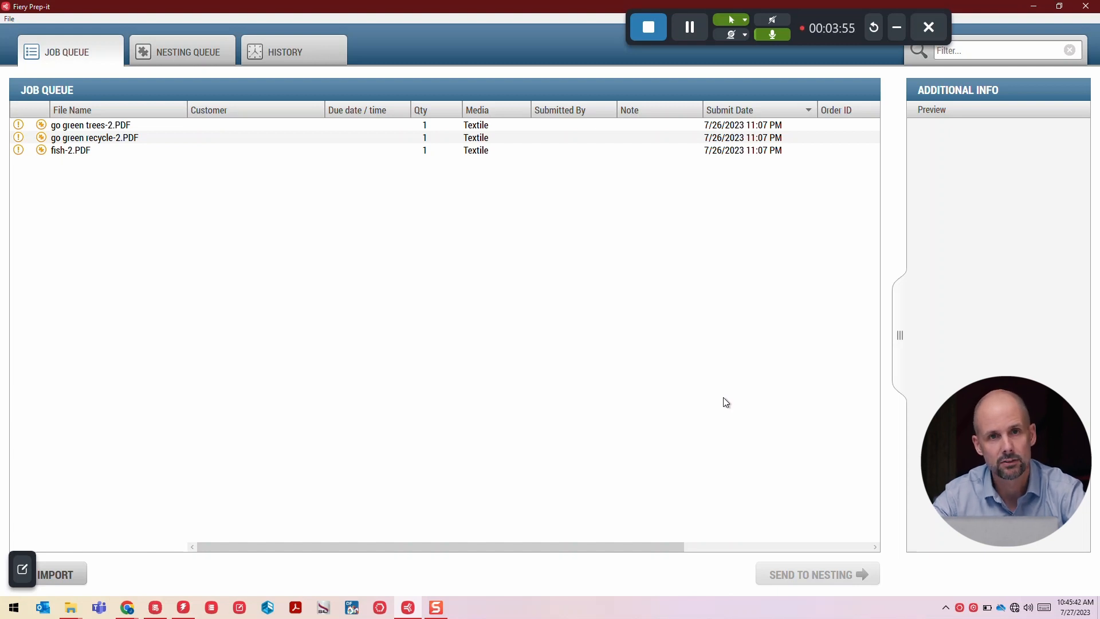
# Select all 13 MDF jobs and open Set Job Info from their context menu
pyautogui.click(70, 150)
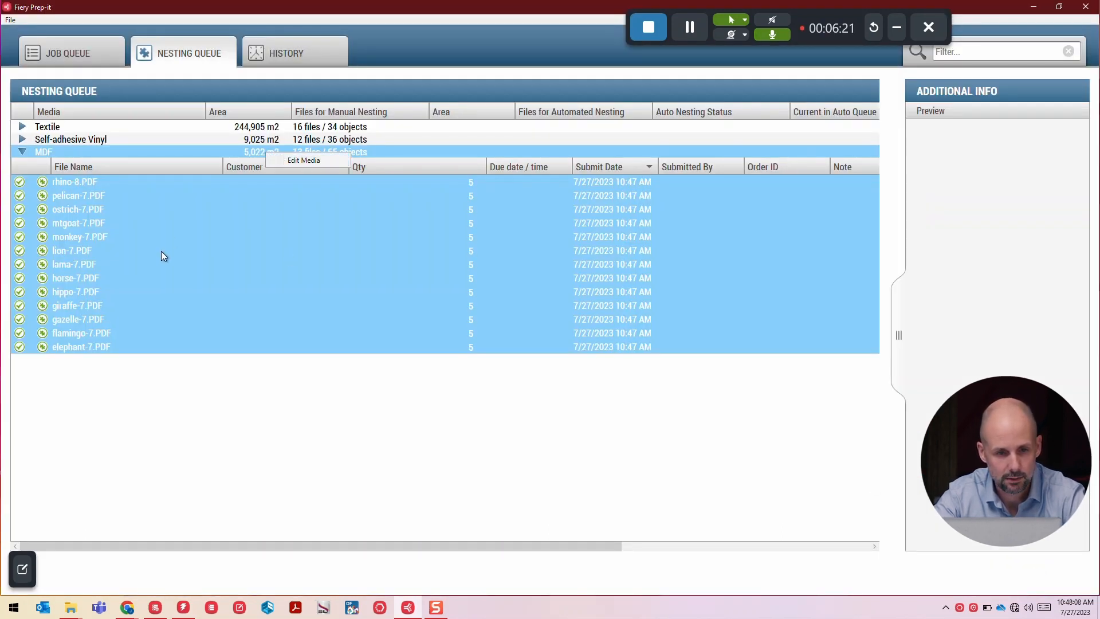
pyautogui.rightClick(163, 254)
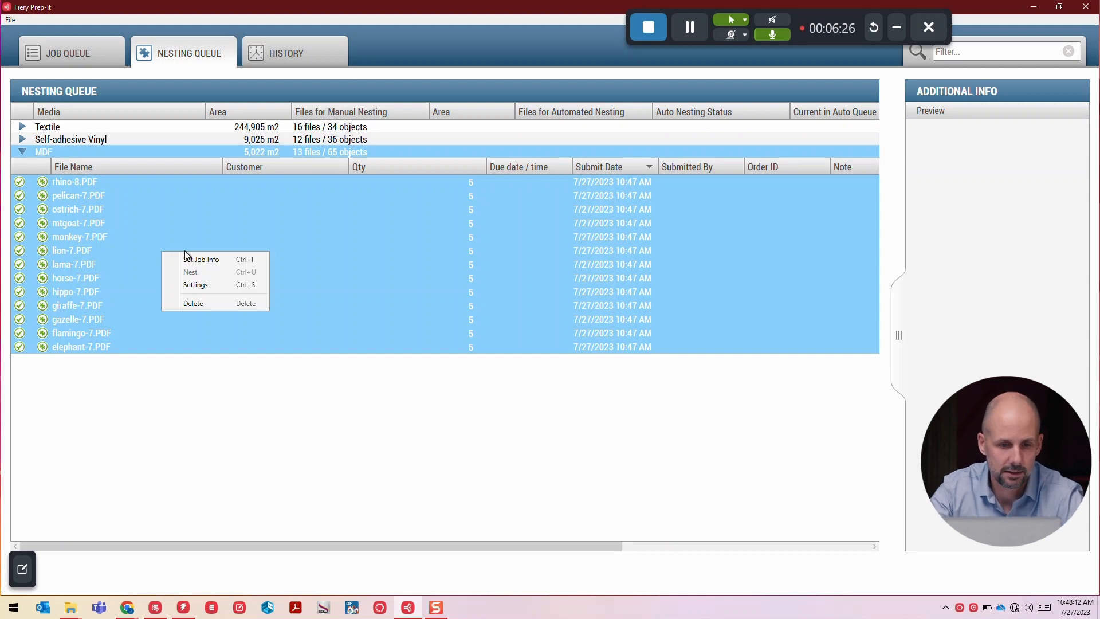
pyautogui.click(190, 272)
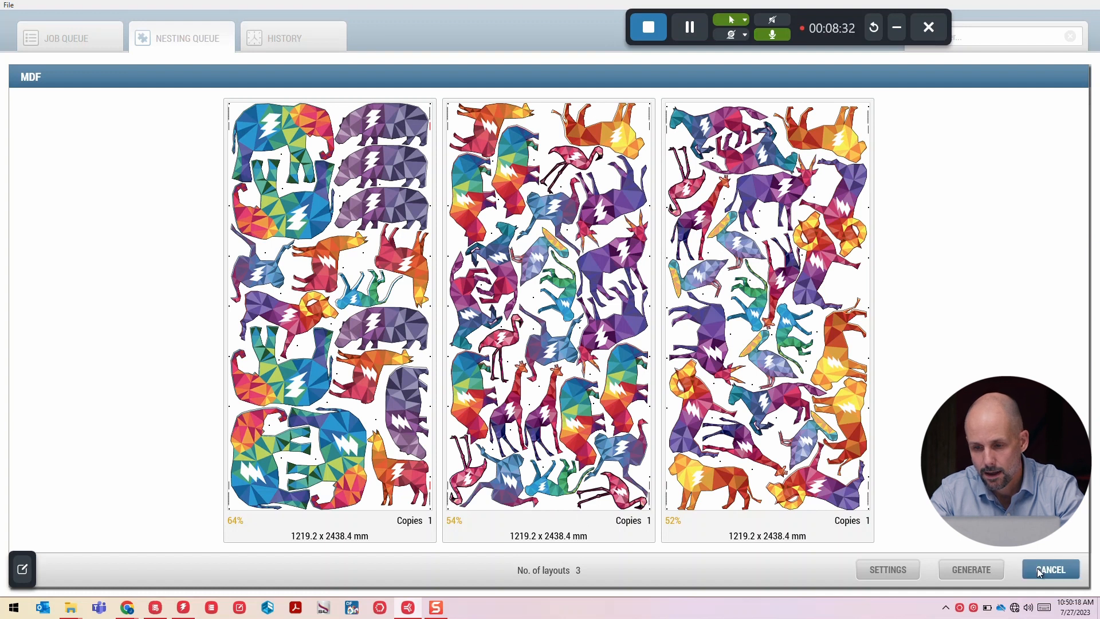
pyautogui.click(971, 569)
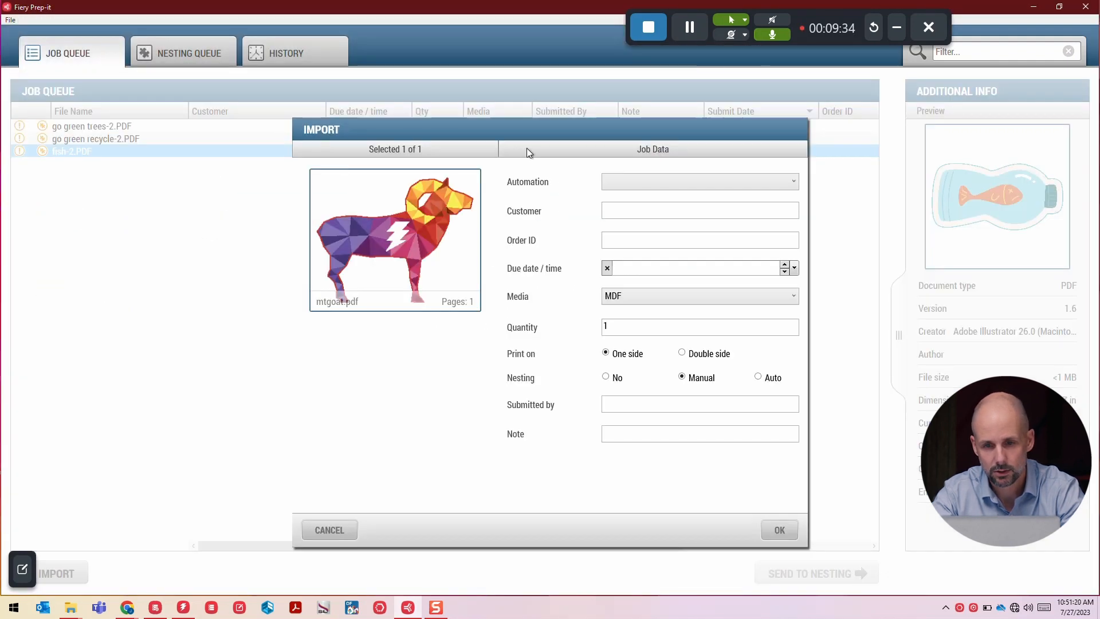
# Import mtgoat.pdf keeping MDF media and Manual nesting, then focus the Quantity field
pyautogui.click(699, 326)
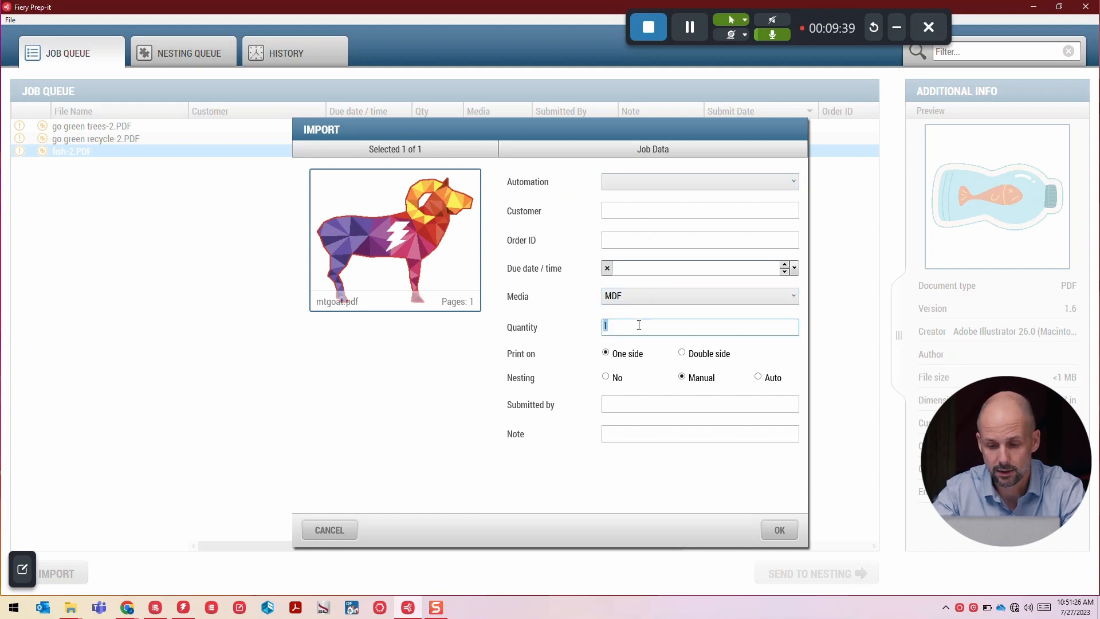
pyautogui.click(778, 529)
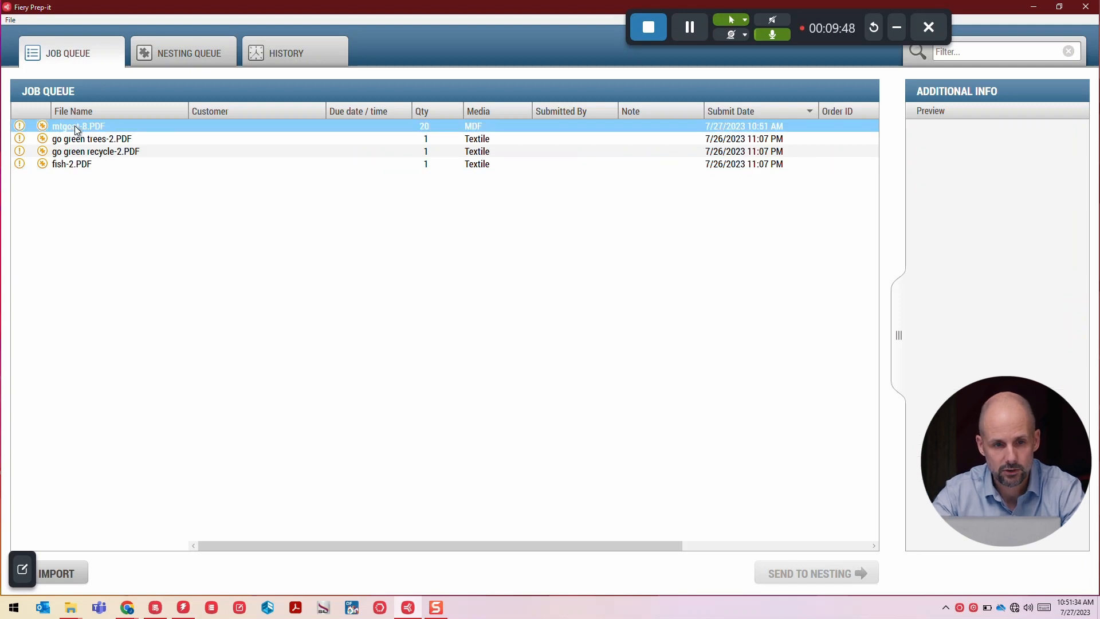
# Check the Nesting Queue for Textile and Self-adhesive Vinyl media, then return to the jobs list
pyautogui.click(183, 53)
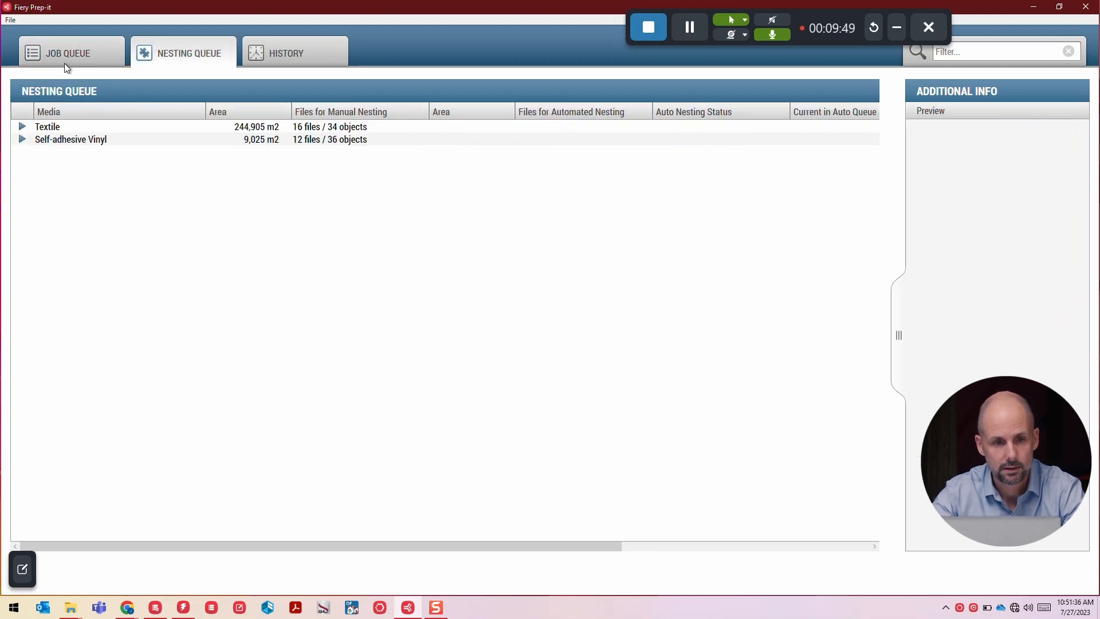
pyautogui.click(68, 53)
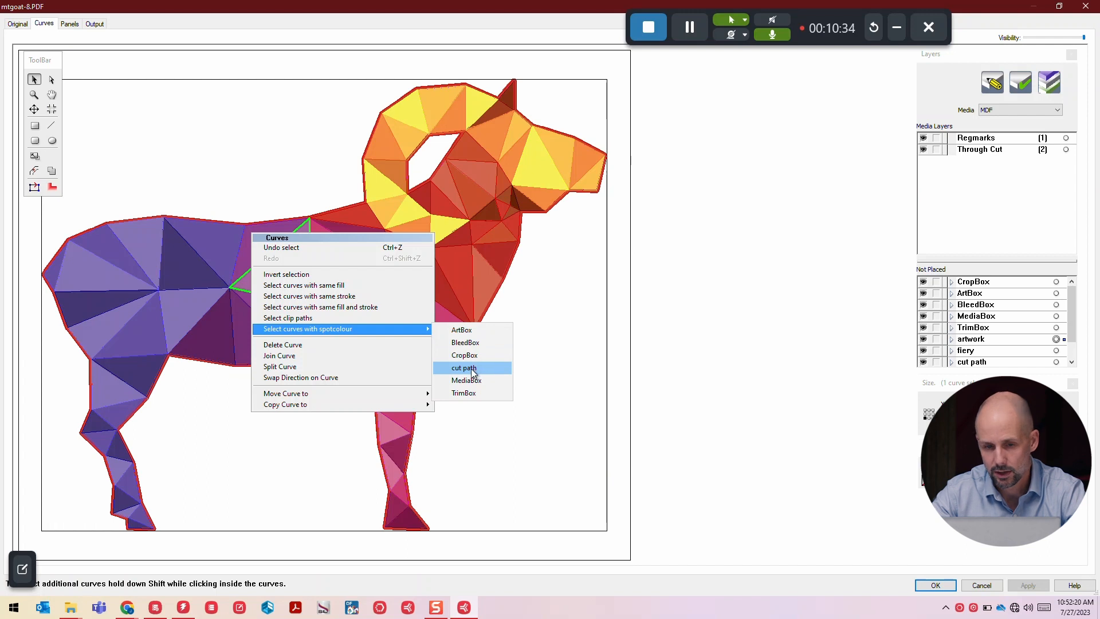
# Open mtgoat-8.PDF in the Curves editor and pick Select curves with spotcolour > cut path
pyautogui.click(463, 367)
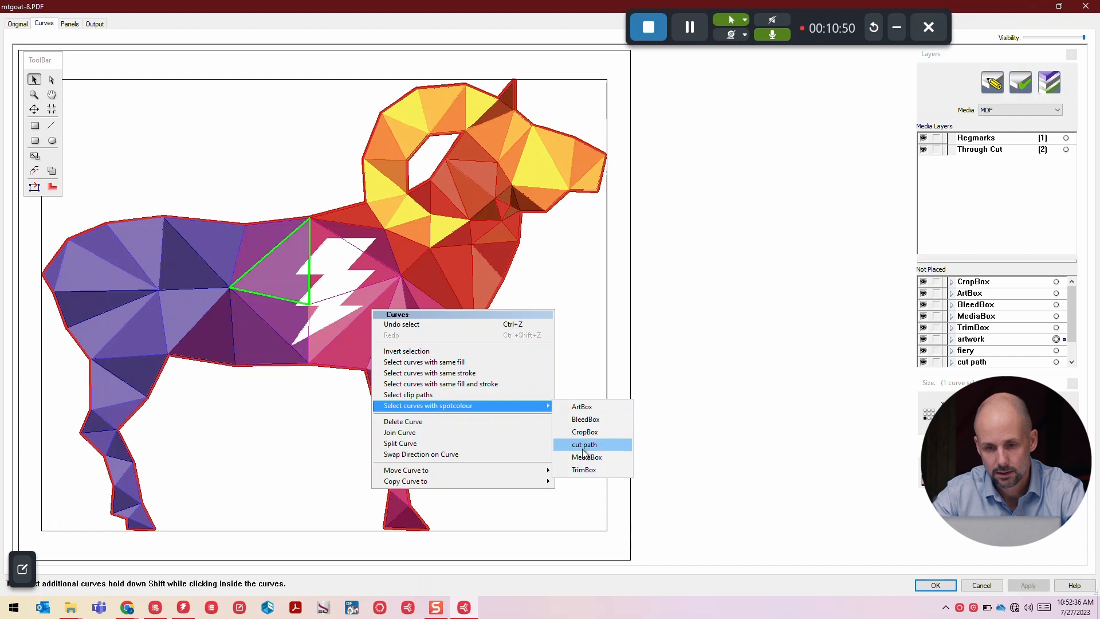
# Select all cut path curves and assign them to the Through Cut layer
pyautogui.click(585, 444)
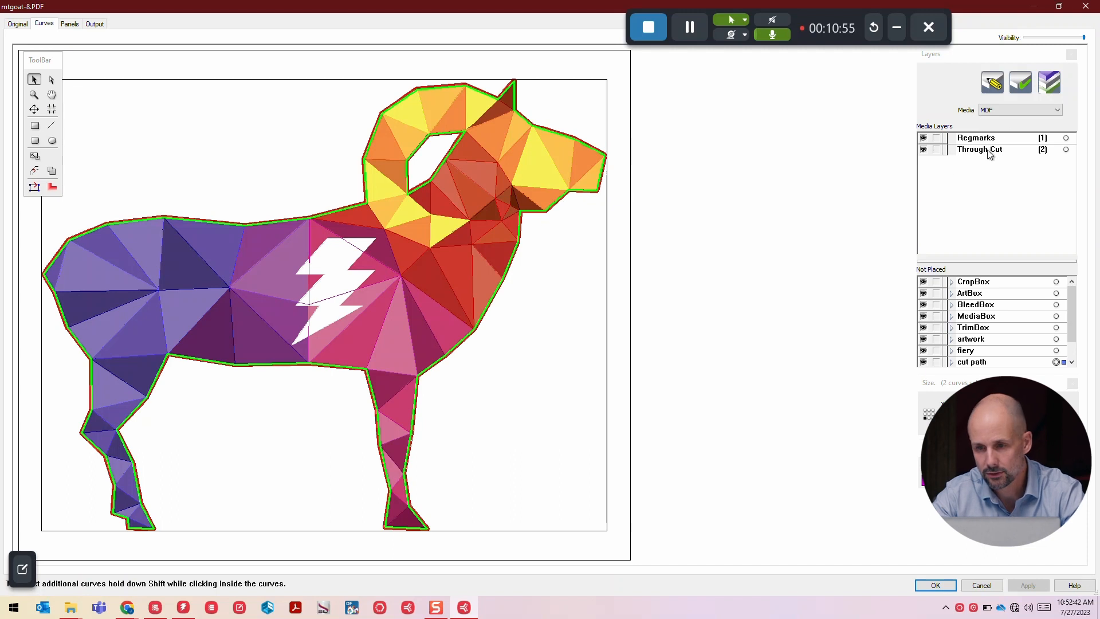
pyautogui.click(952, 149)
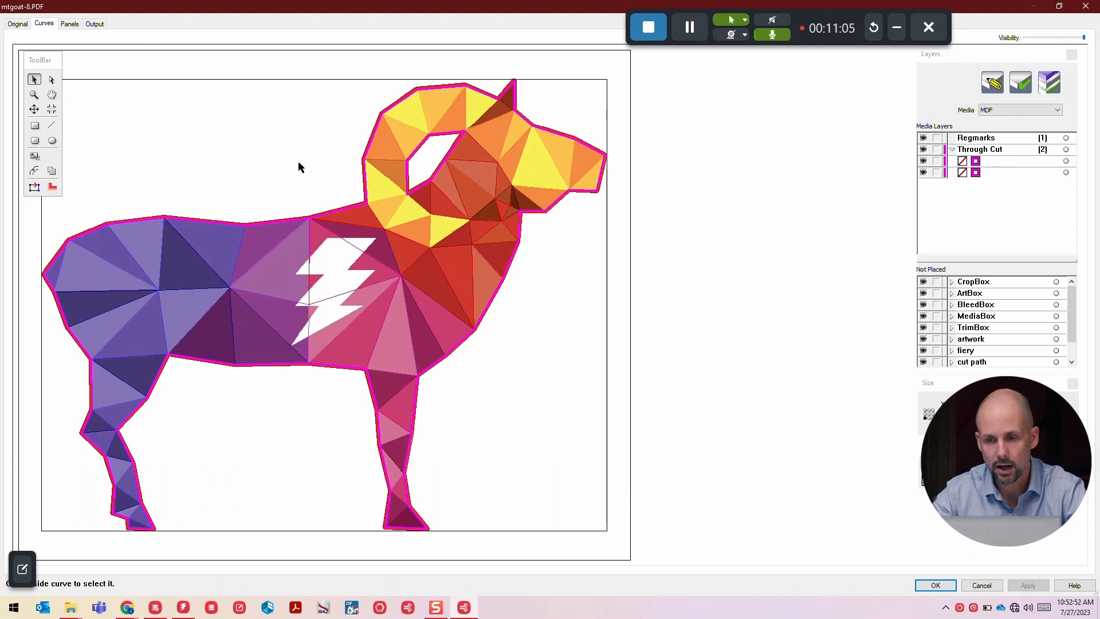